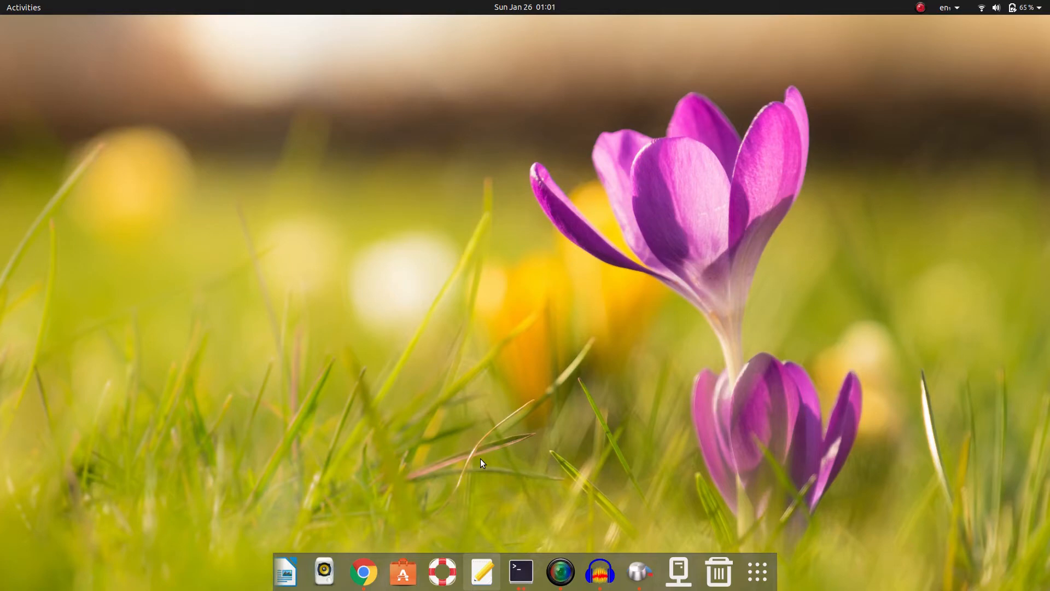
Launch a terminal window from the dock's Terminal icon.
click(521, 571)
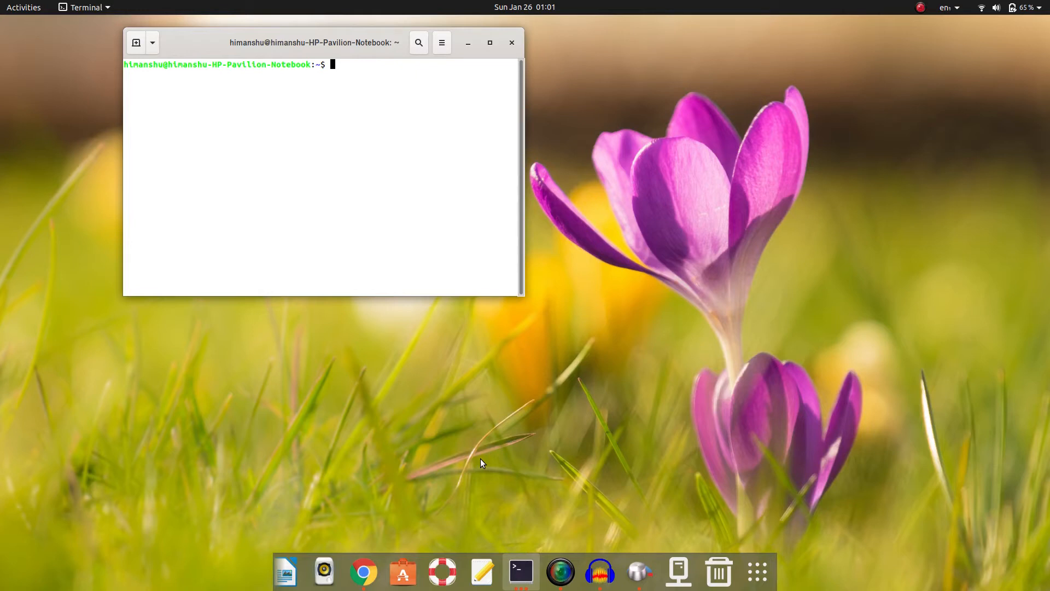
Create a 'setup' folder with mkdir and change into it.
text(gedit)
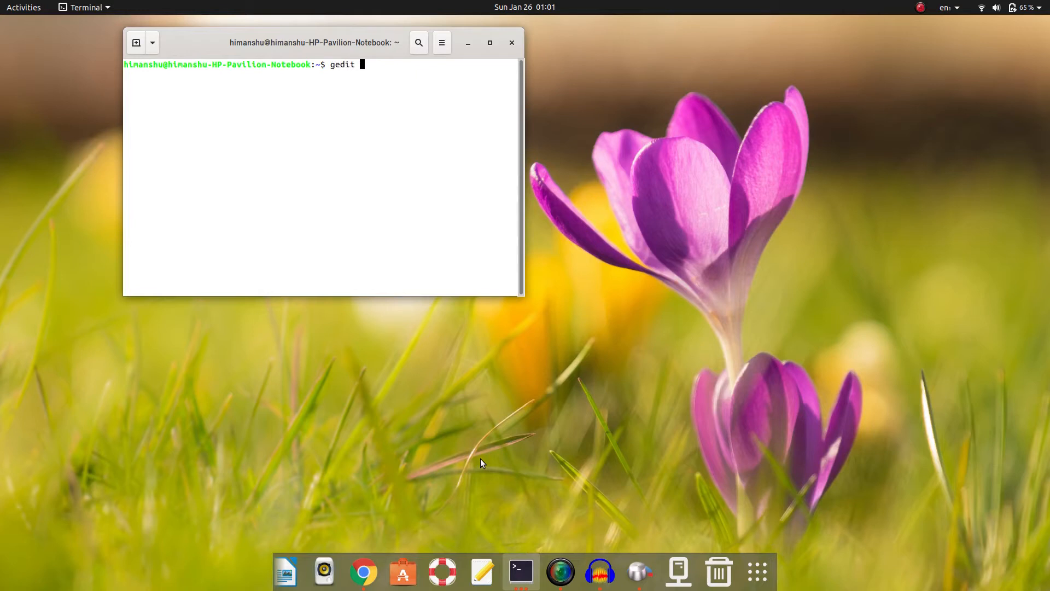
text(fil)
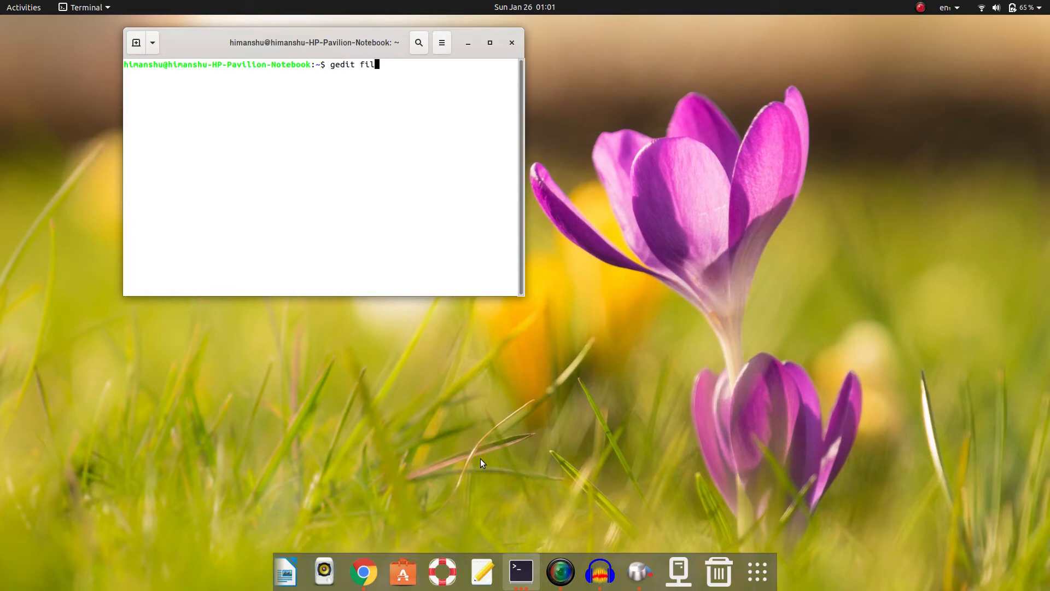
text(e)
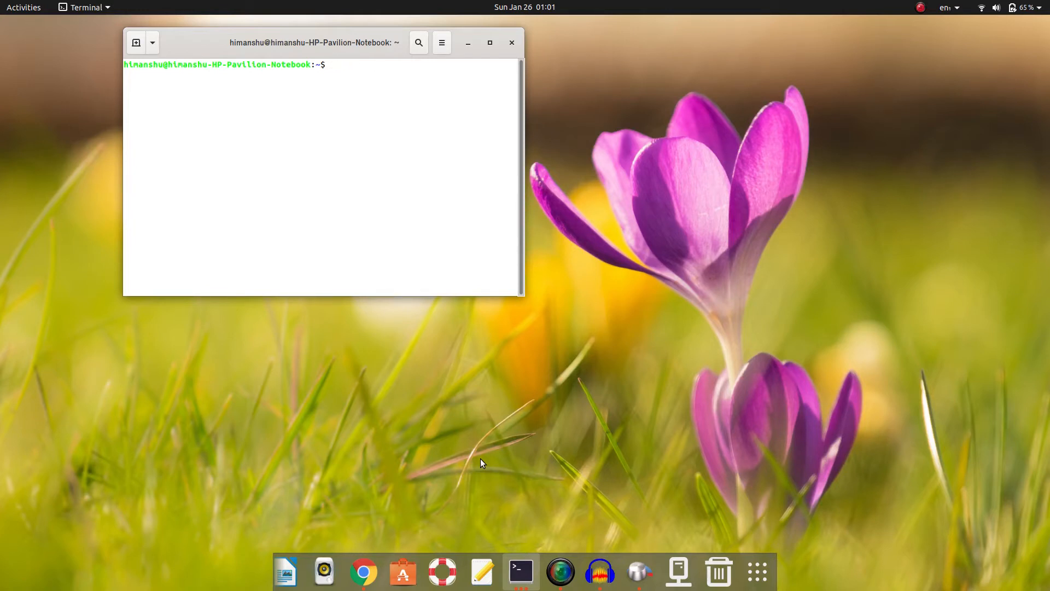
text(mkdir setup)
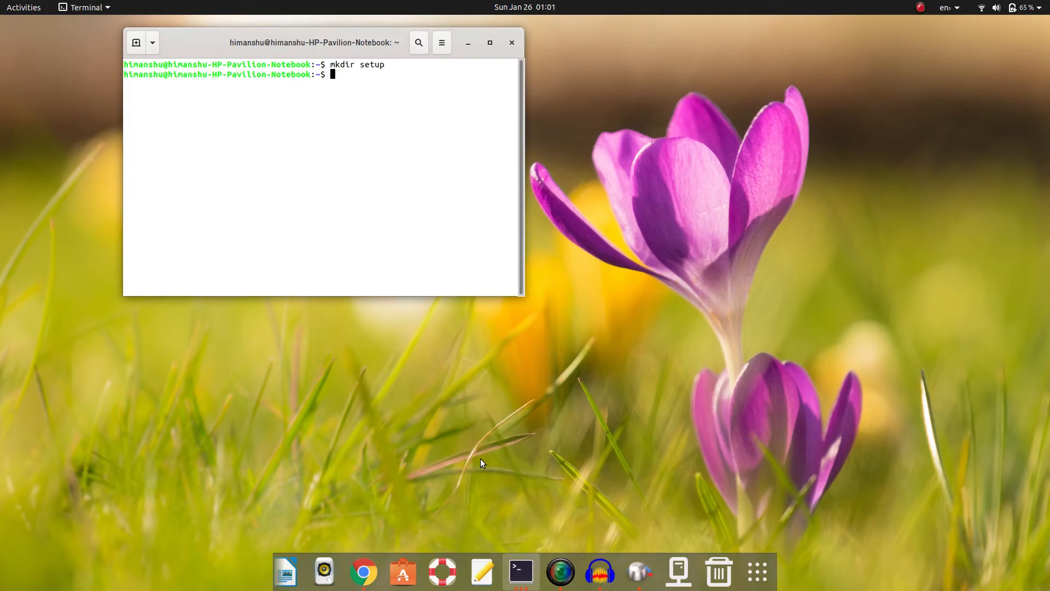
text(cd setup/)
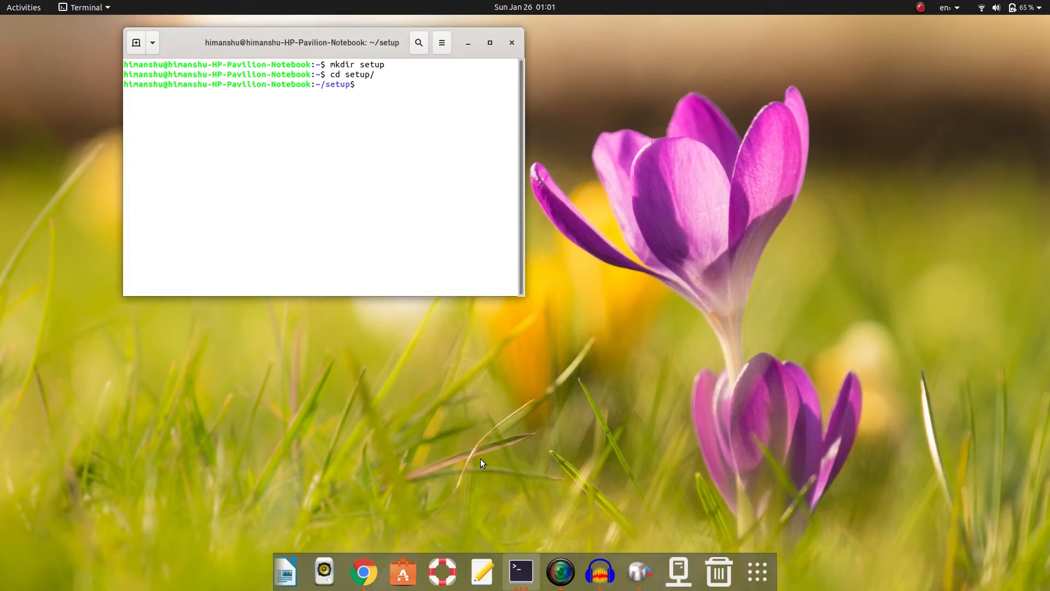
Type the command to open hello.cpp in gedit.
text(g)
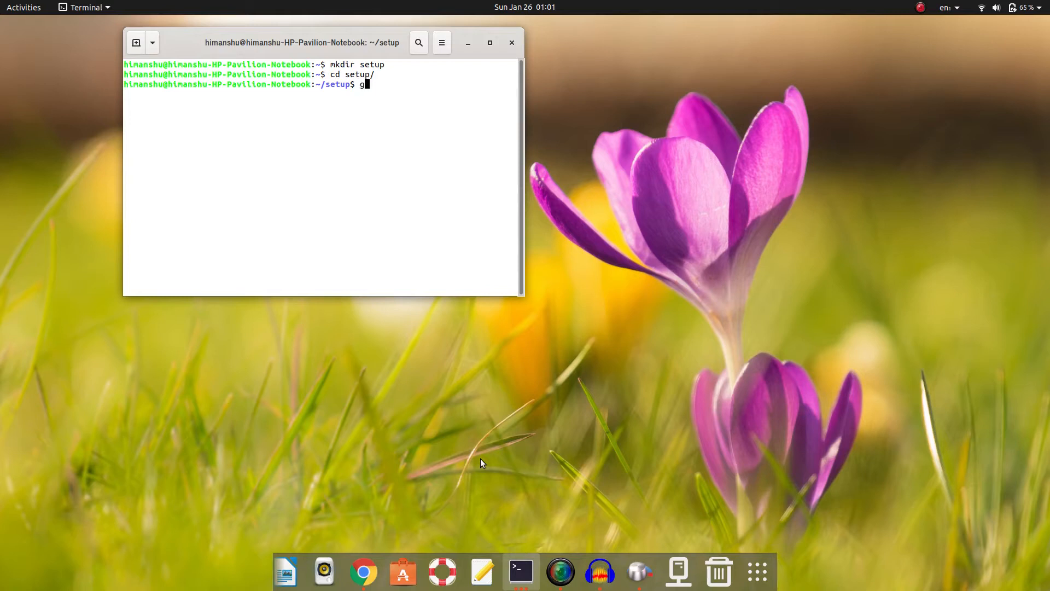
text(edit)
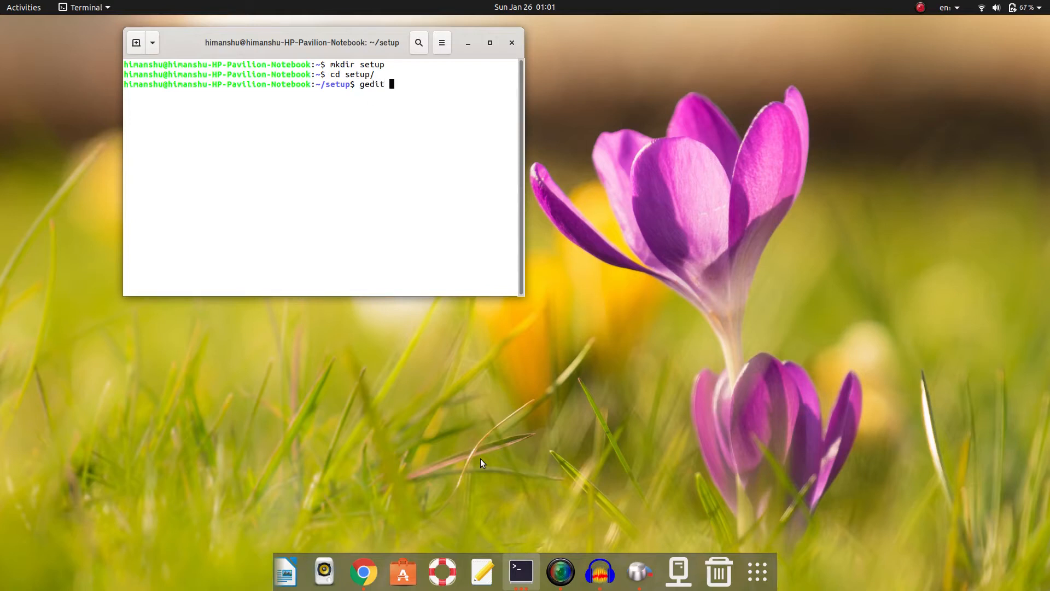
text(hello.cpp)
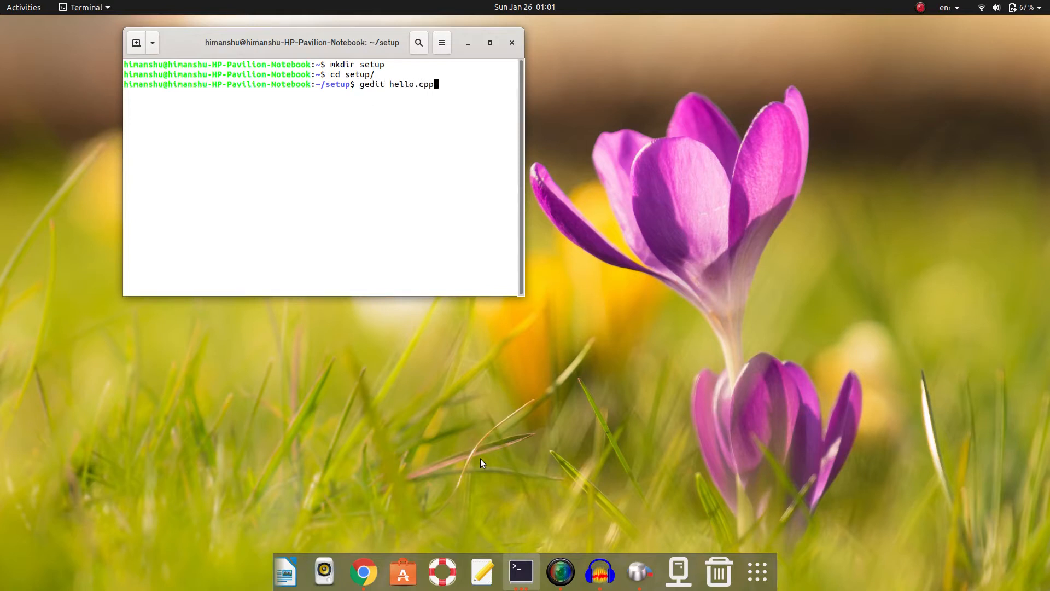
Open hello.cpp in gedit and add cout<<"hello world"<<endl; inside main, fixing the typo.
key(Return)
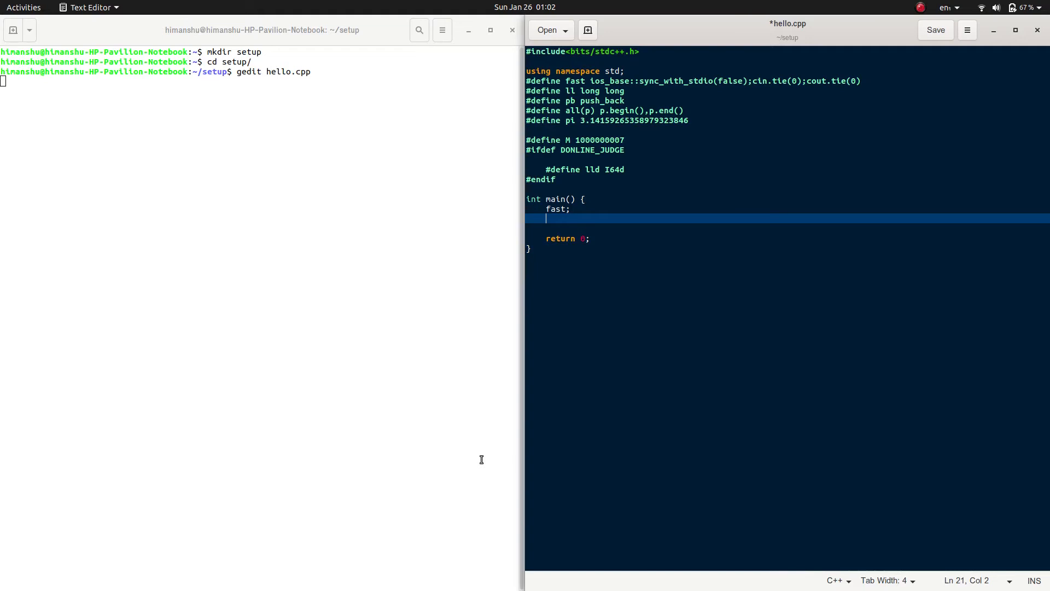
text(cout)
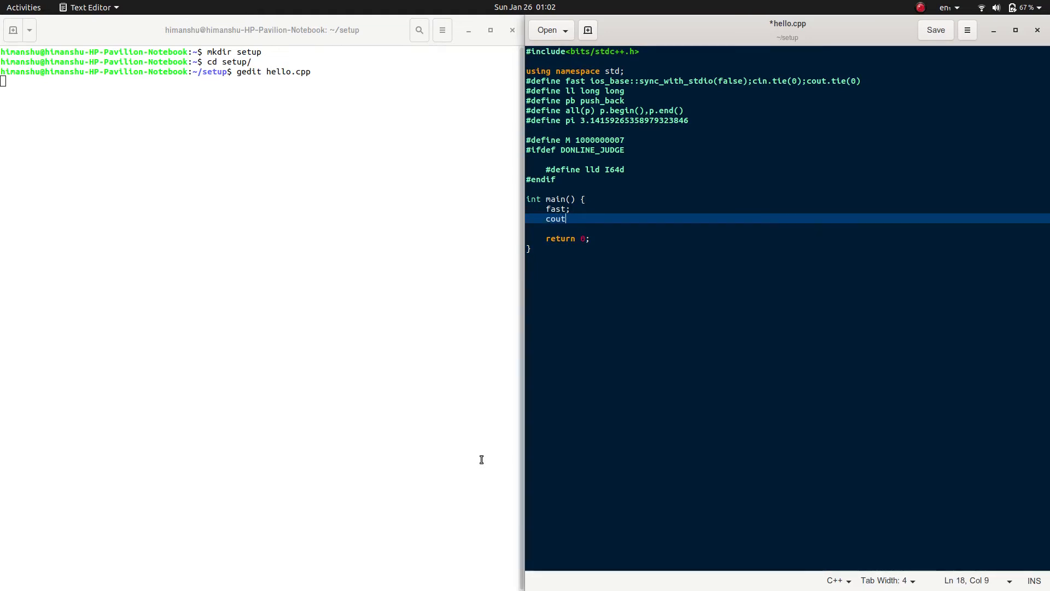
text(<<"hel)
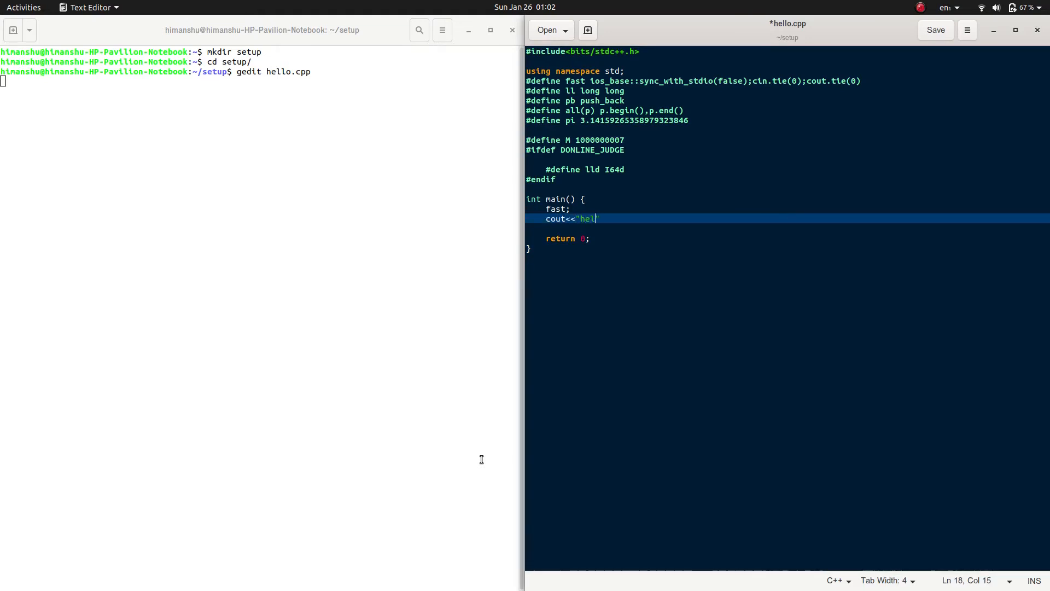
text(lo wolr)
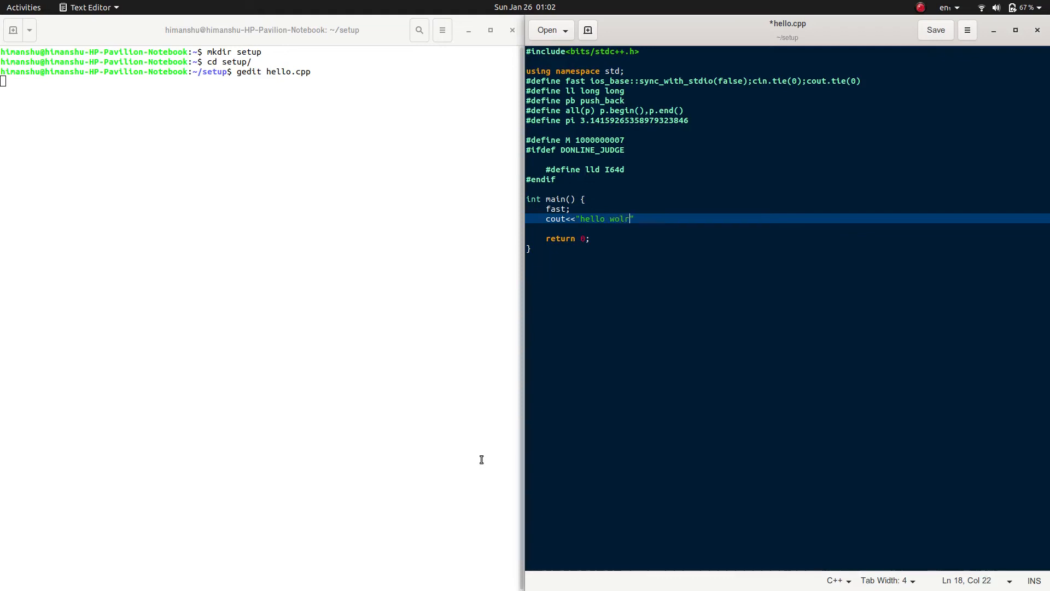
key(BackSpace)
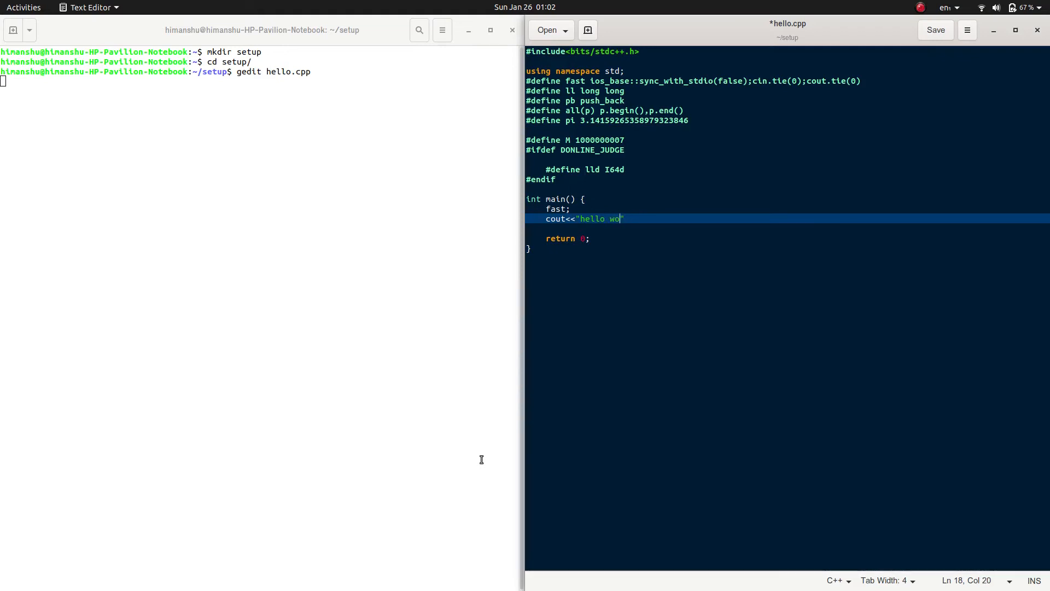
text(rld"<<)
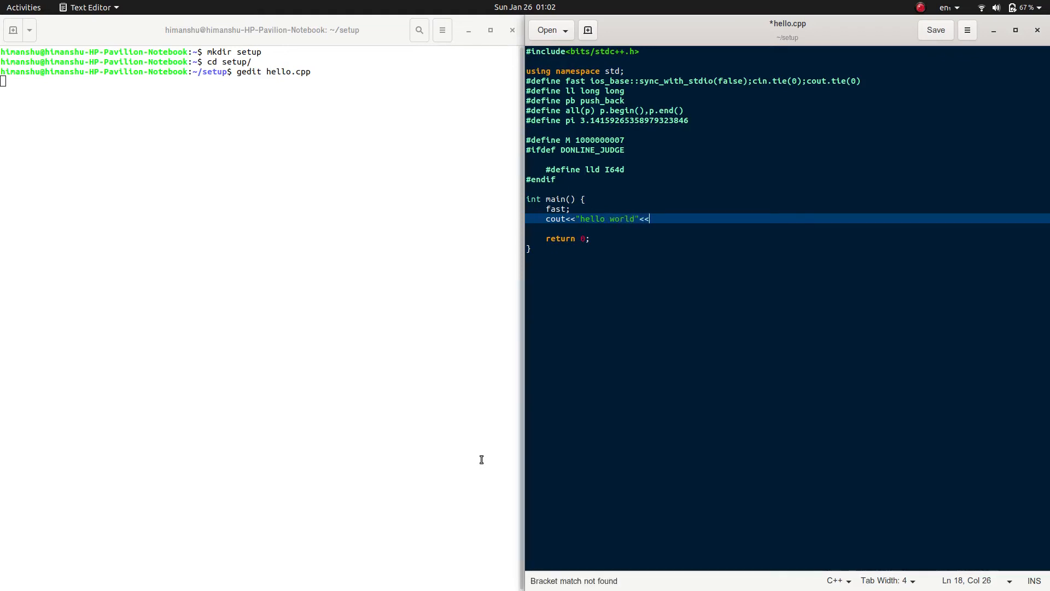
text(endl;)
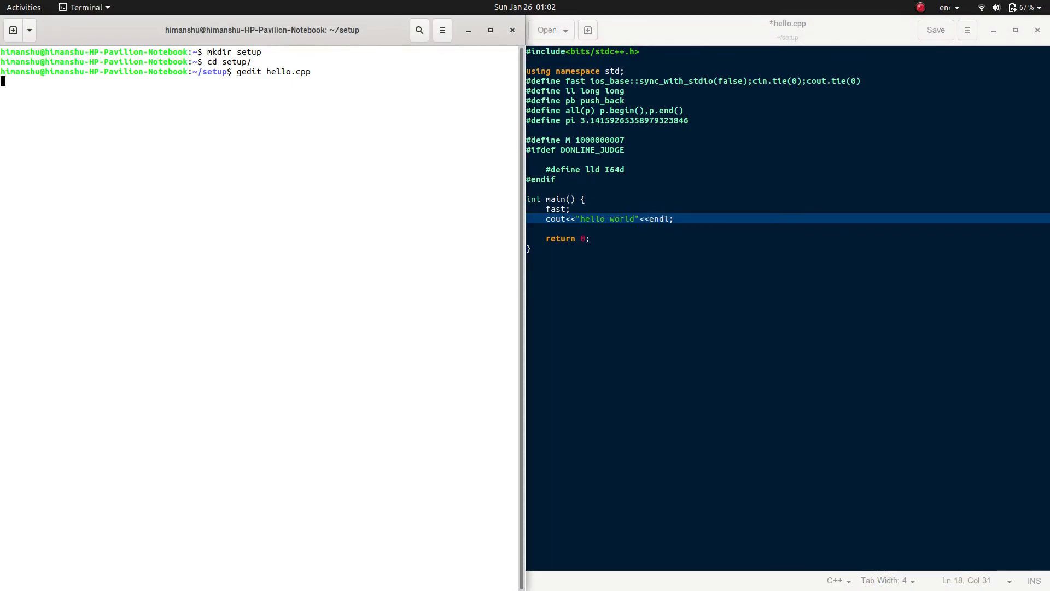
Back in Terminal, compile hello.cpp with g++ from the setup folder.
click(934, 30)
text(g++)
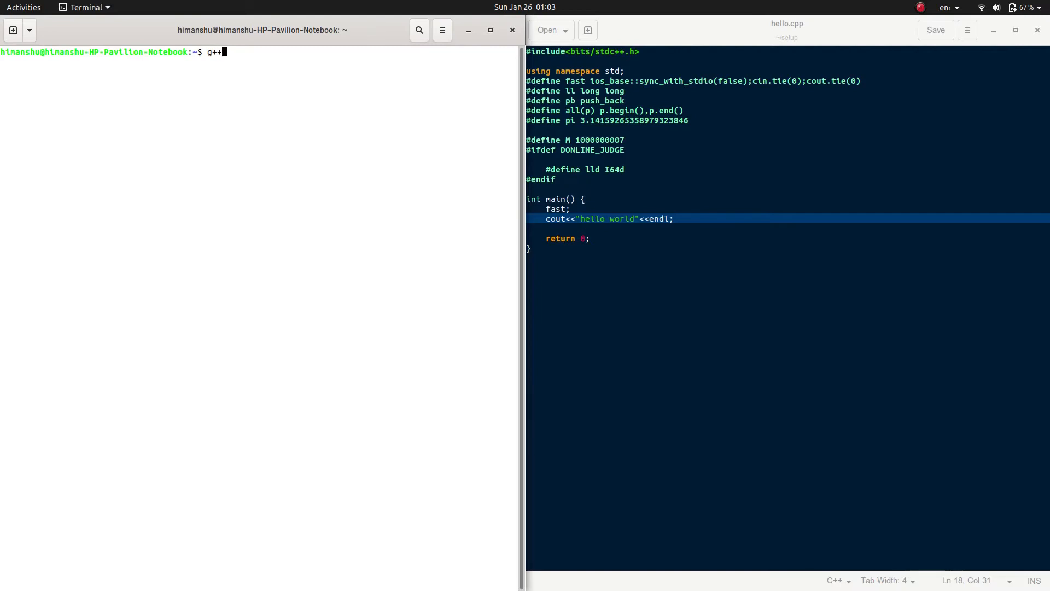
text(he)
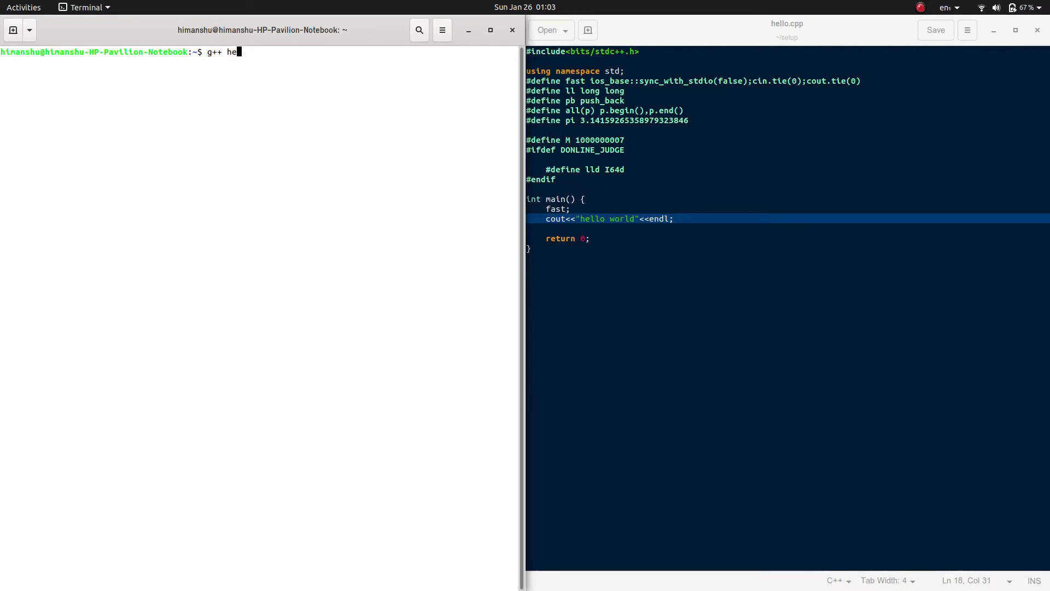
text(lloworld)
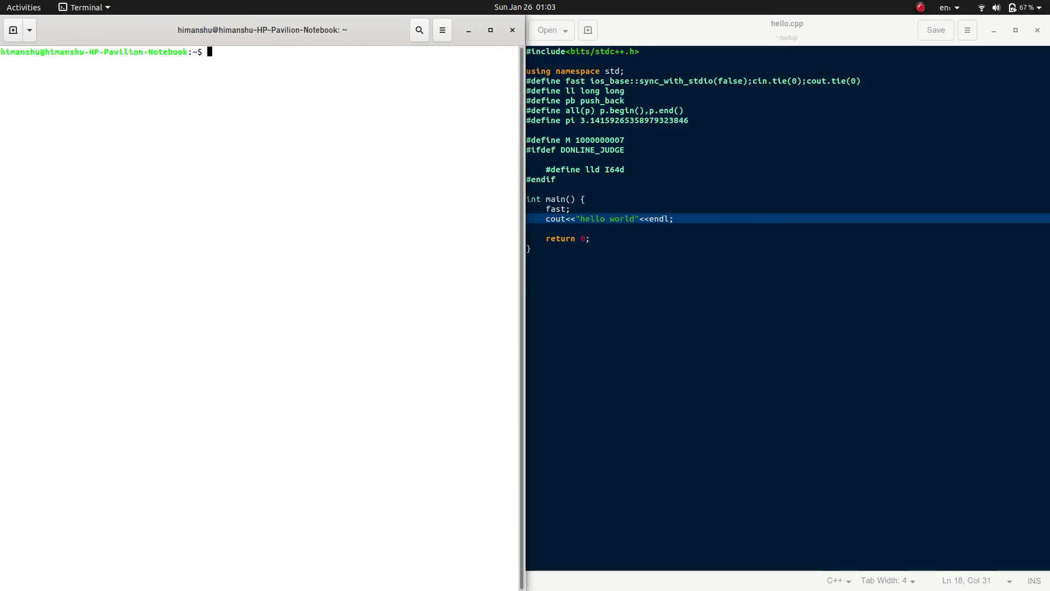
text(cd setup/)
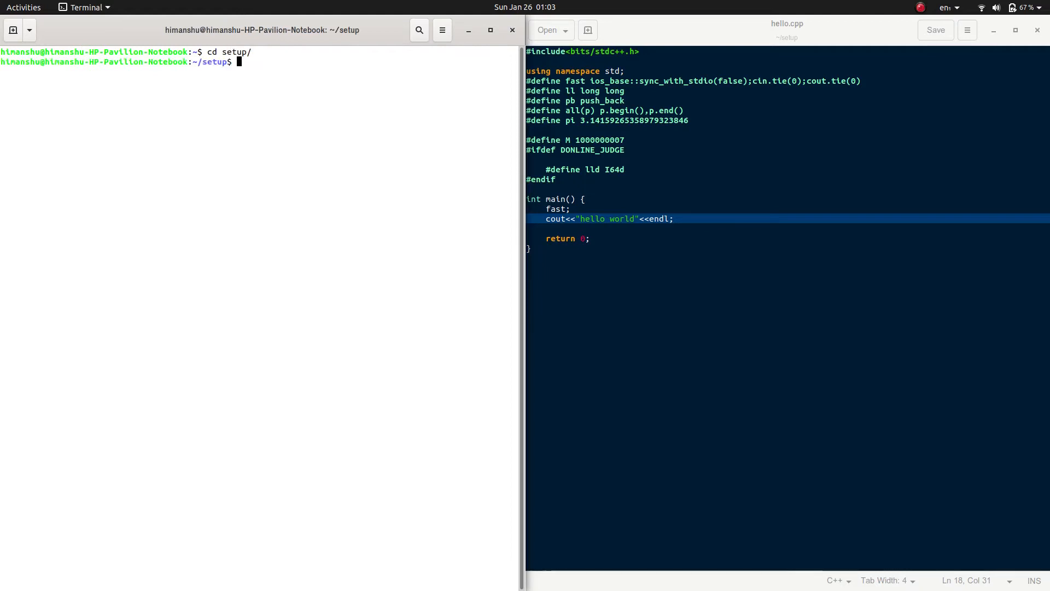
text(g++)
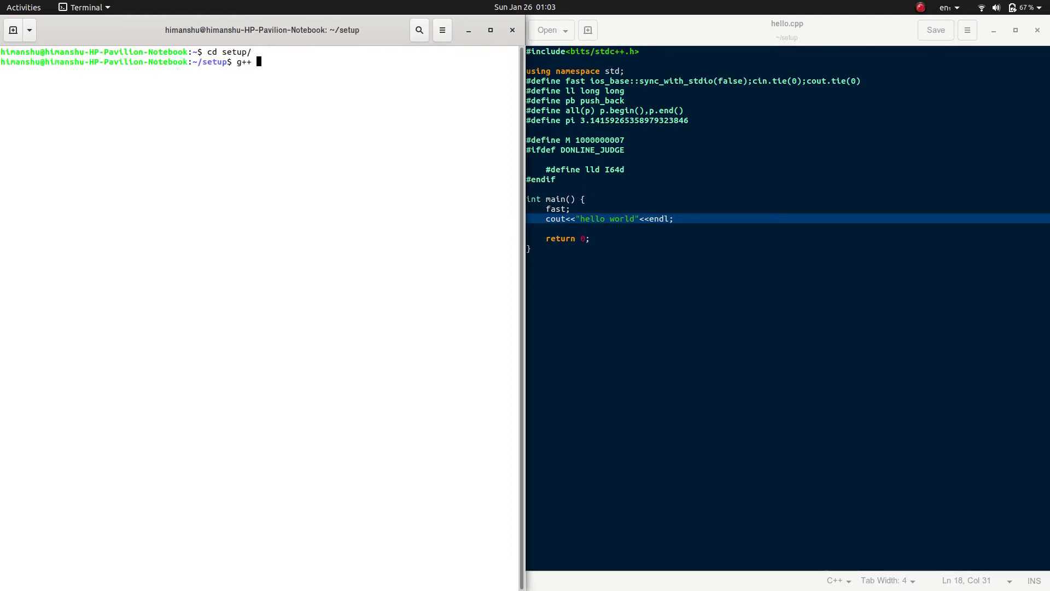
text(hello.cpp)
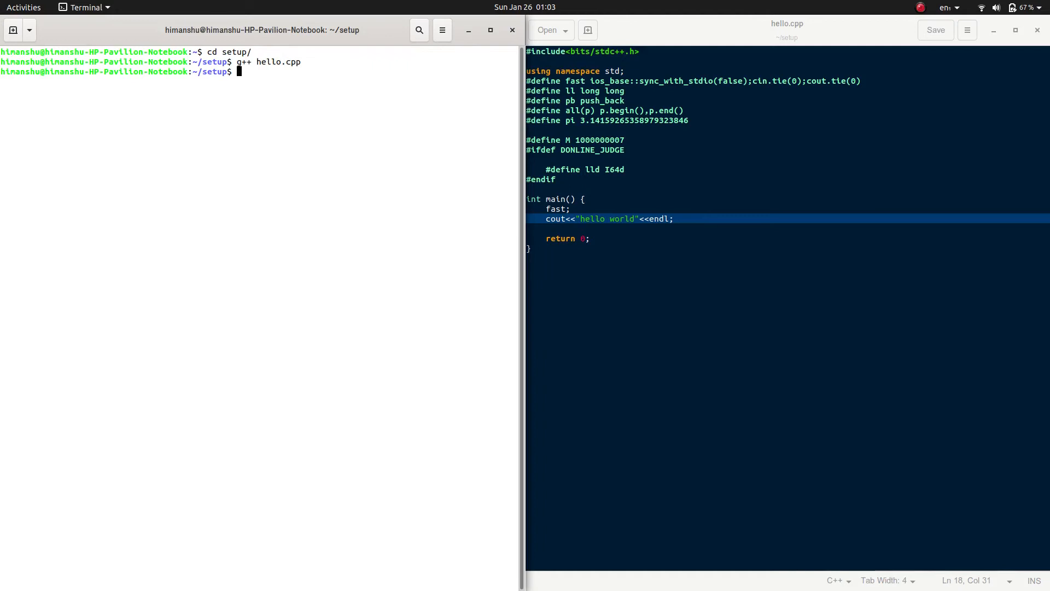
Run ./a.out twice to print 'hello world', then begin a new g++ command.
text(./)
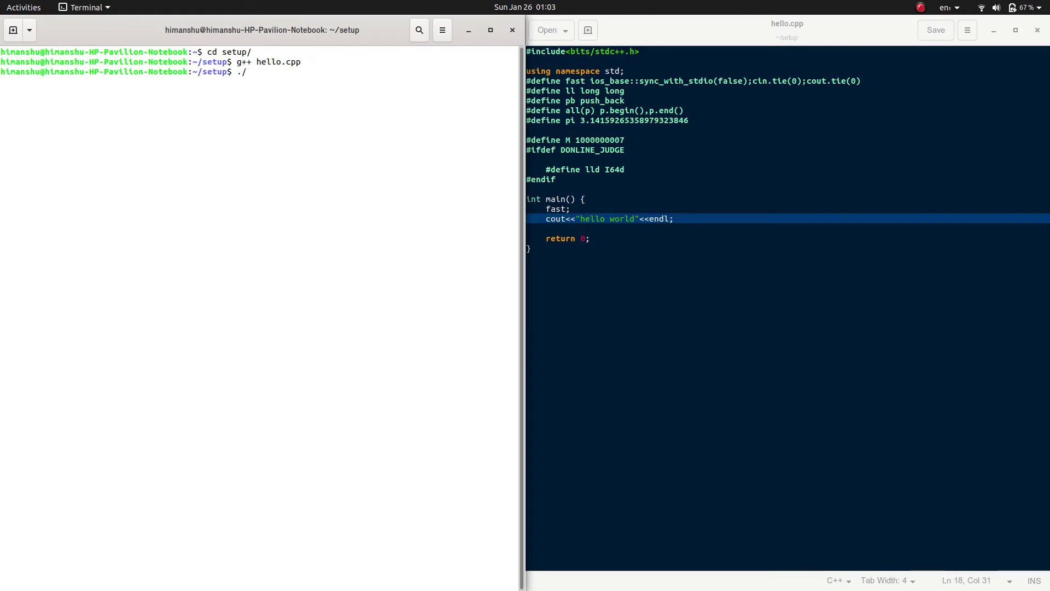
text(a.out)
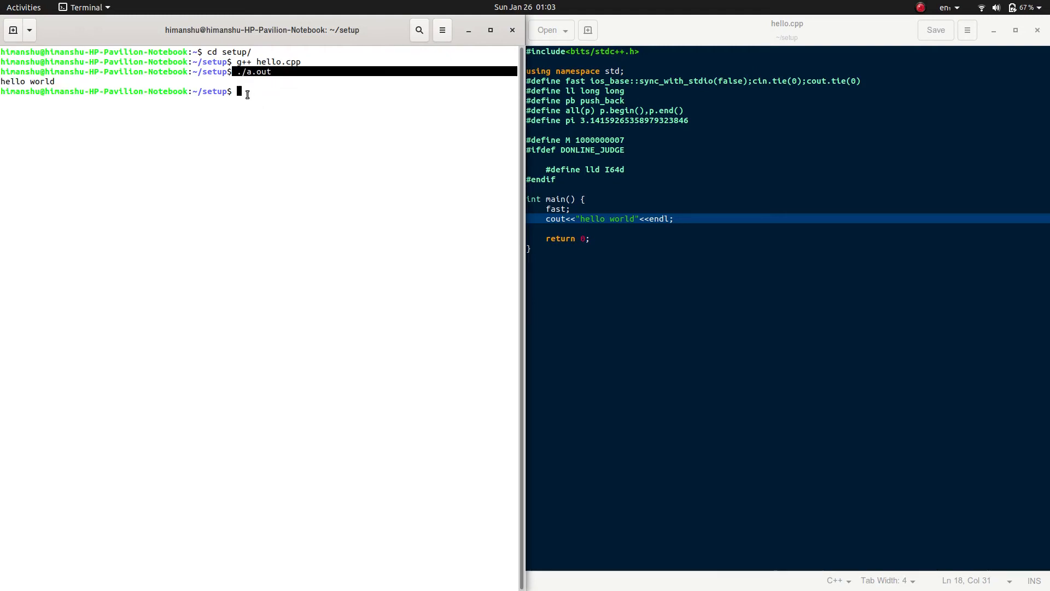
text(./)
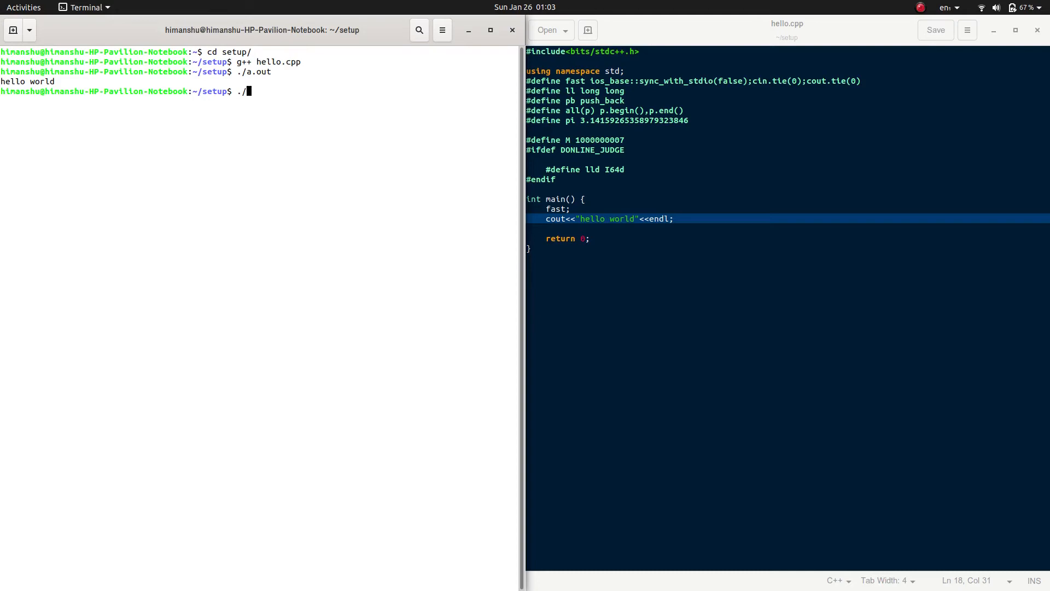
text(a.out)
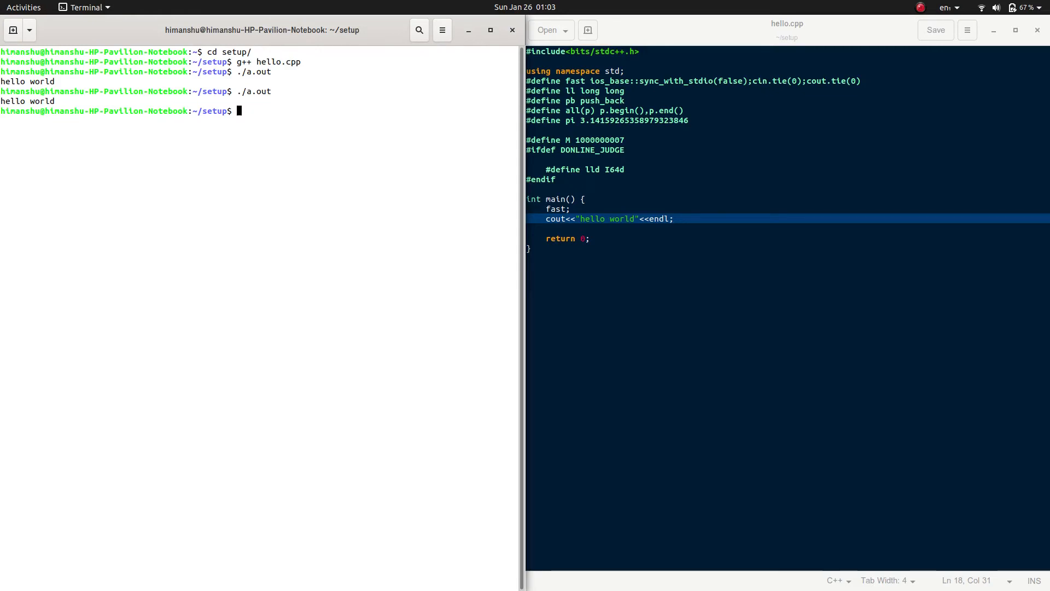
text(g++)
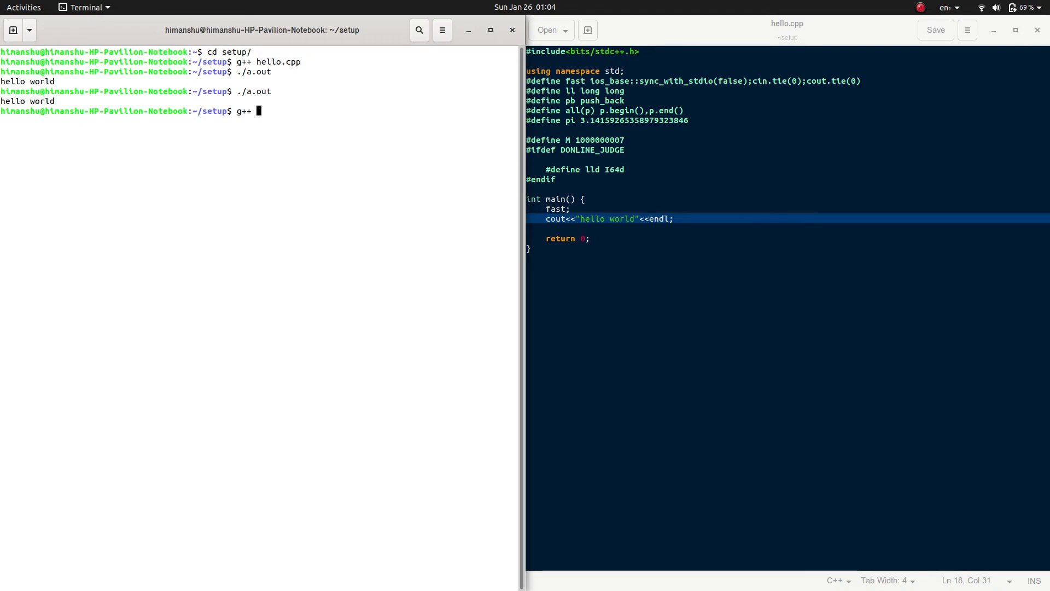
Show the g++ version (9.2.1) with g++ --version and begin a sudo apt-get command.
text(--version)
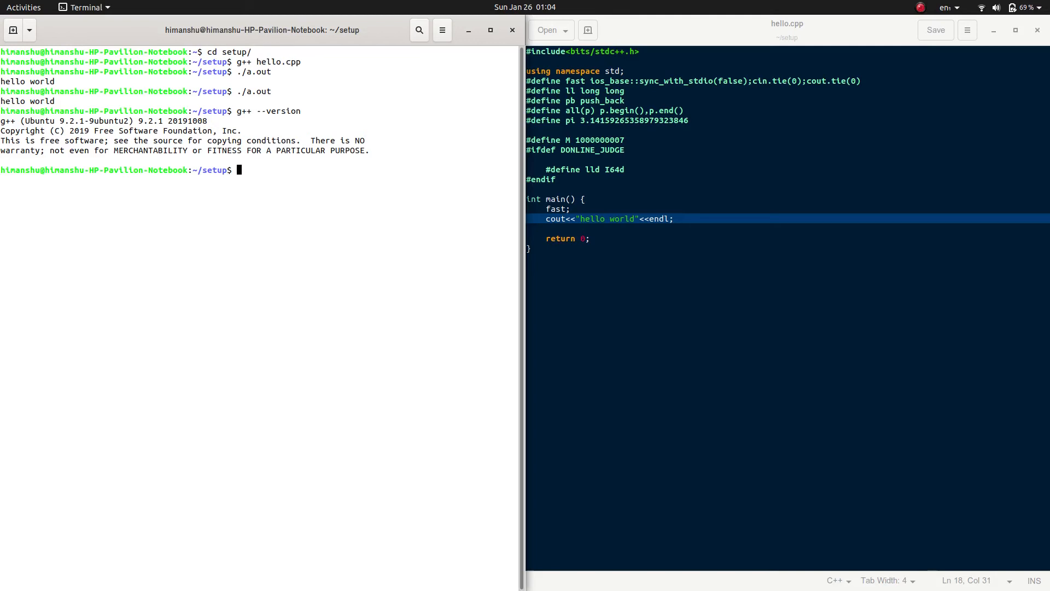
text(sudo a)
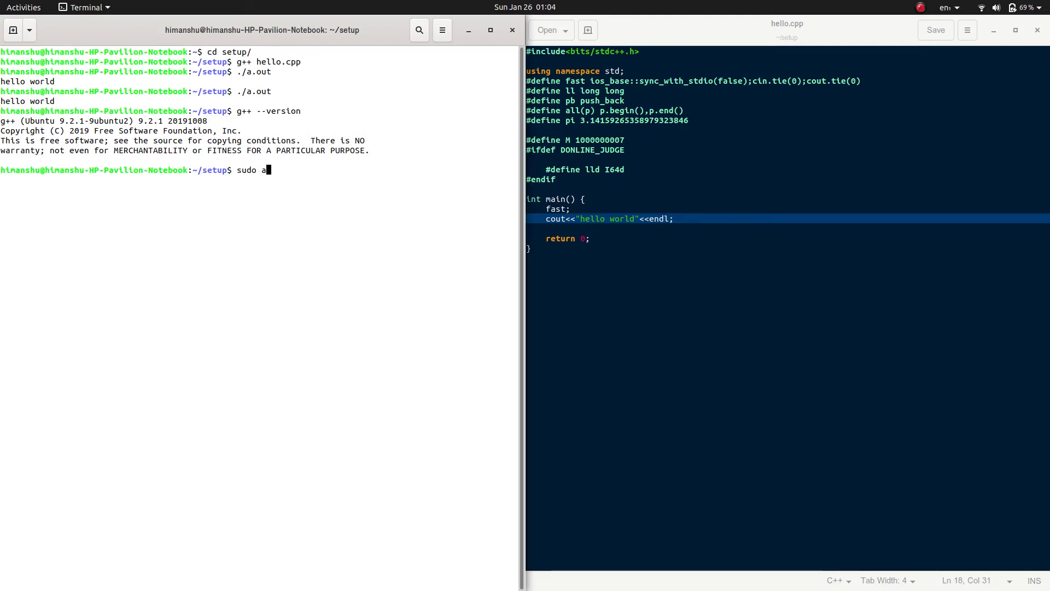
Run sudo apt-get install g++ with the password, confirming g++ is already newest.
text(pt-)
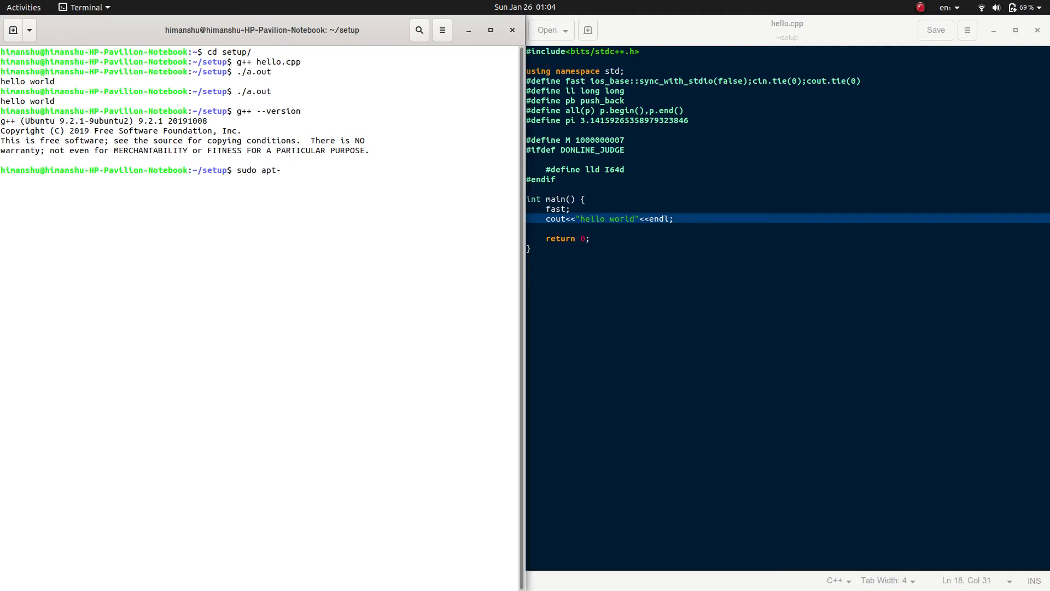
text(get)
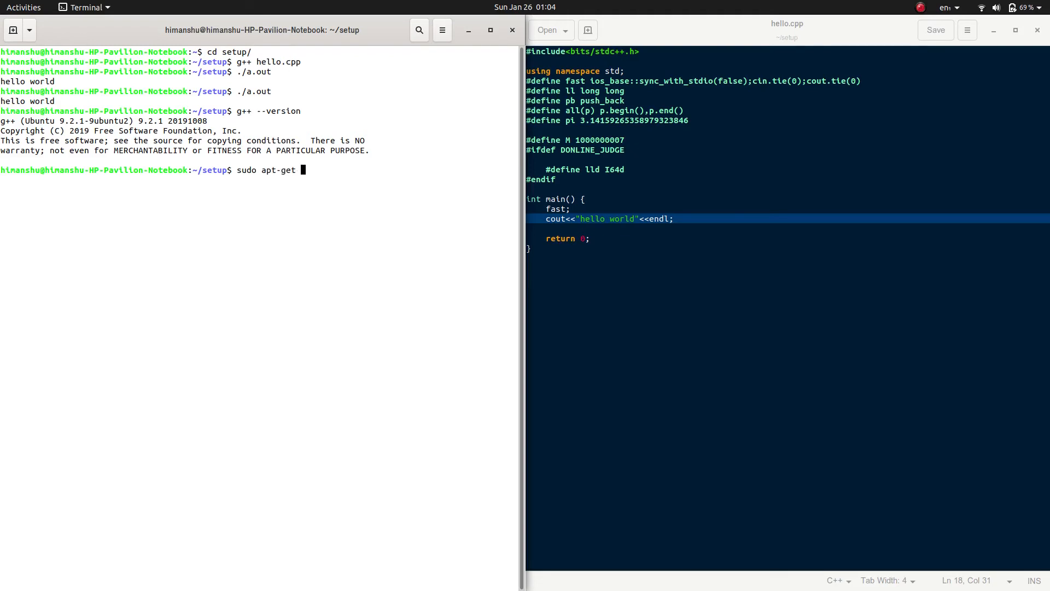
text(install g++)
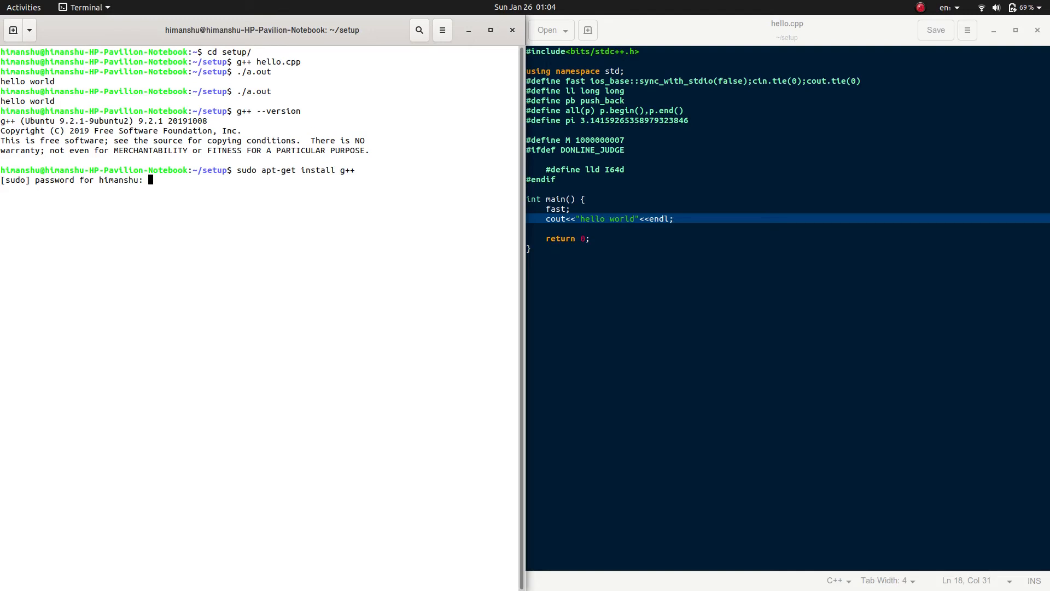
key(Return)
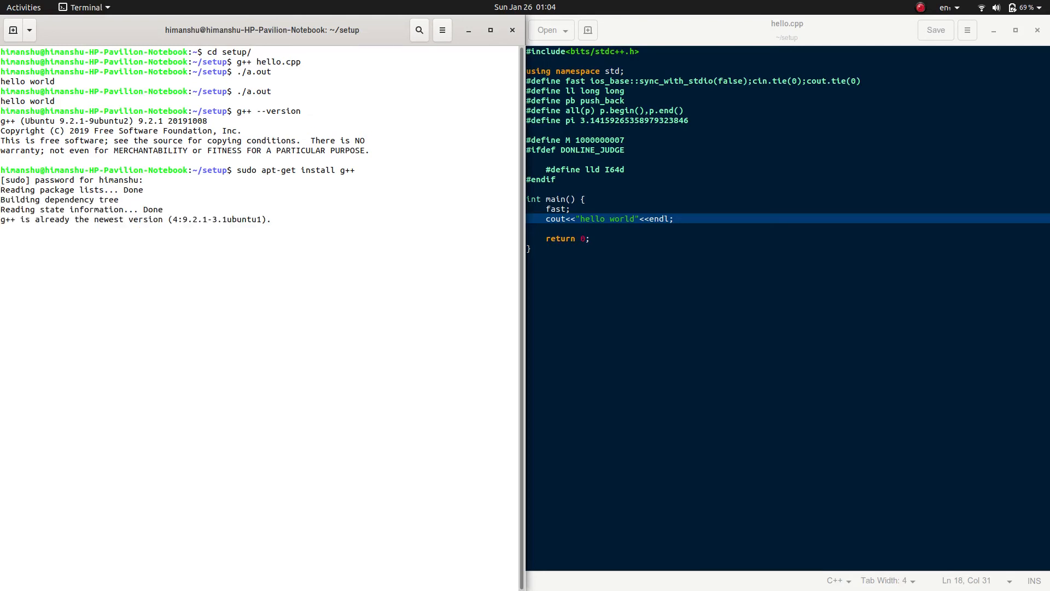
key(Return)
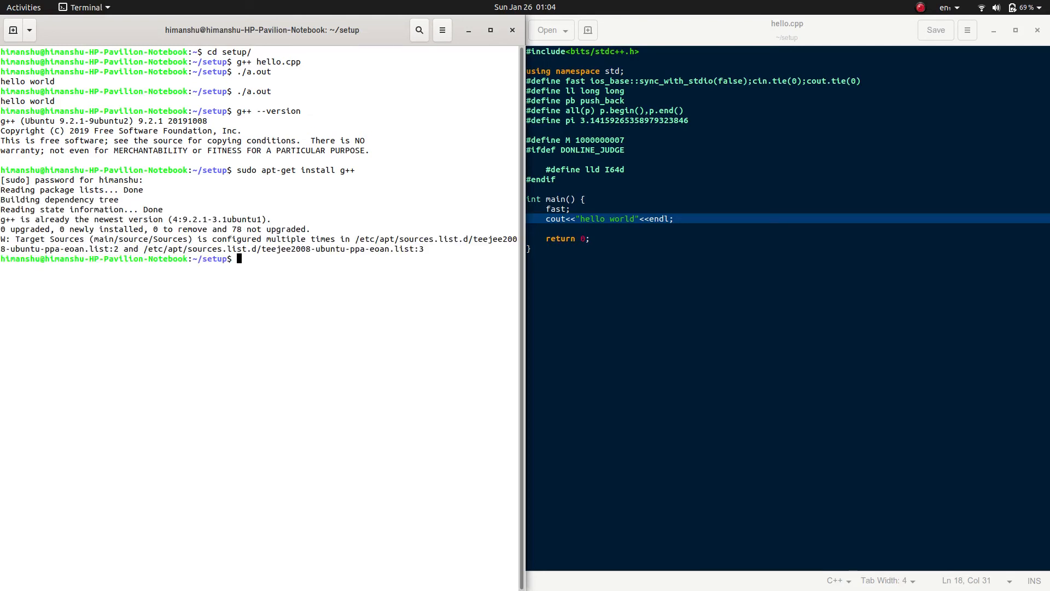
mouse_move(132, 99)
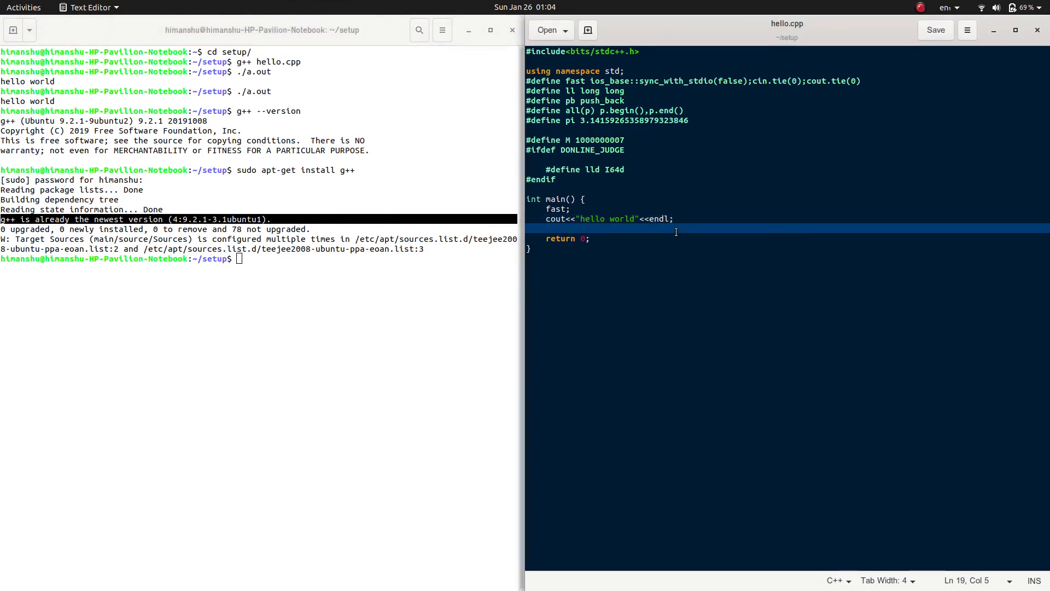
Add blank lines below main in hello.cpp and start typing 'ma' on the last line.
click(261, 259)
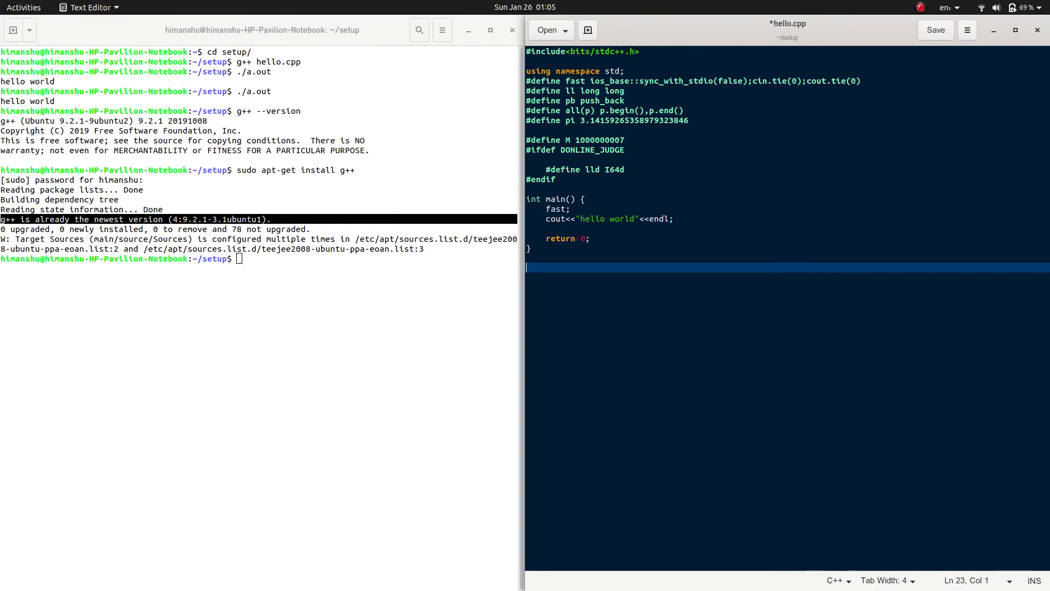
key(ctrl+a)
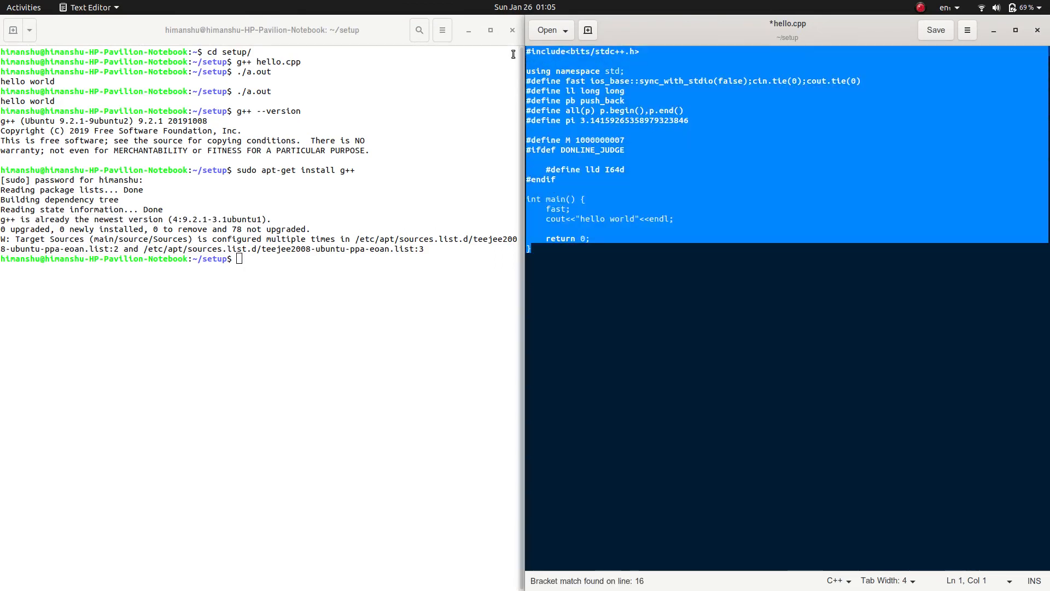
click(603, 268)
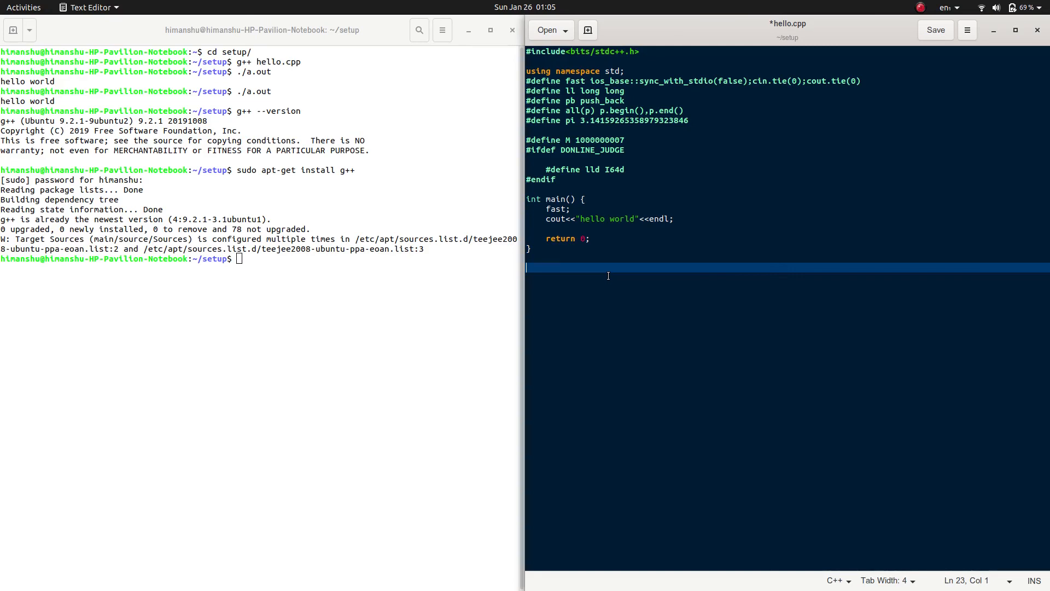
text(ma)
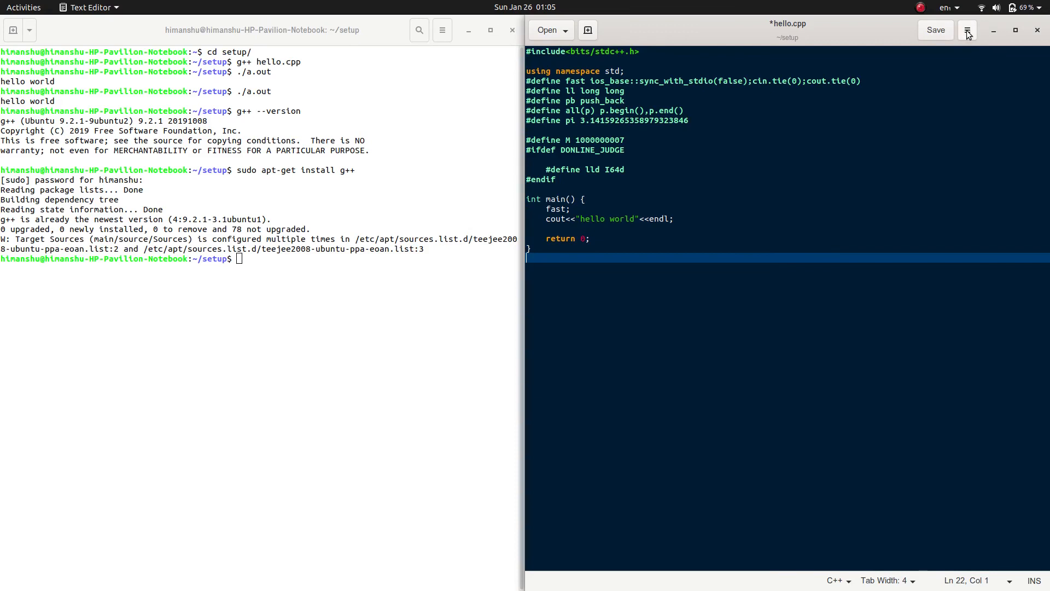
Open Manage Snippets from the gedit menu and select the C++ main snippet.
click(967, 30)
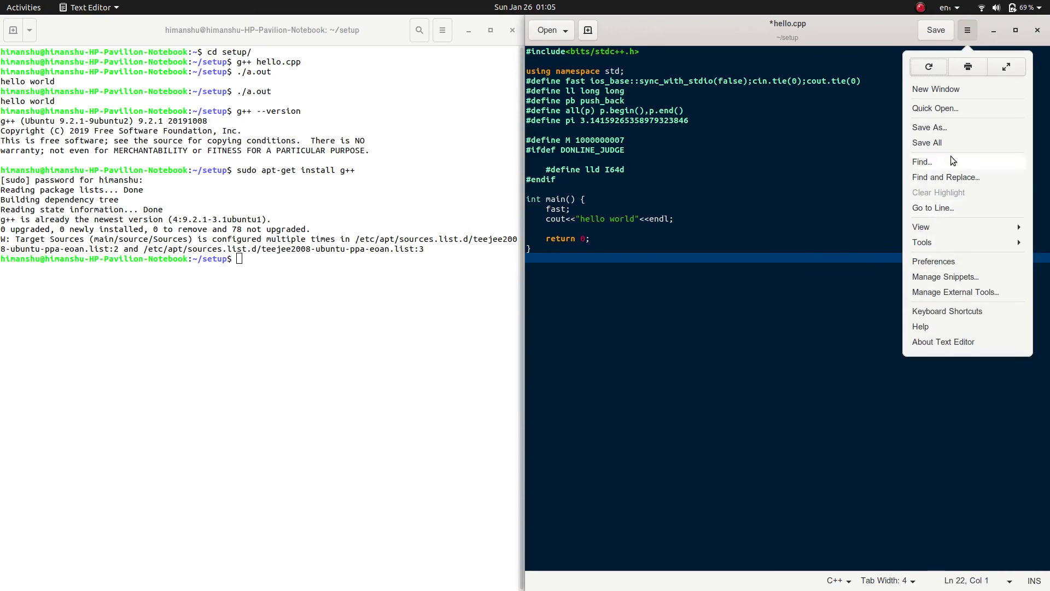
mouse_move(933, 277)
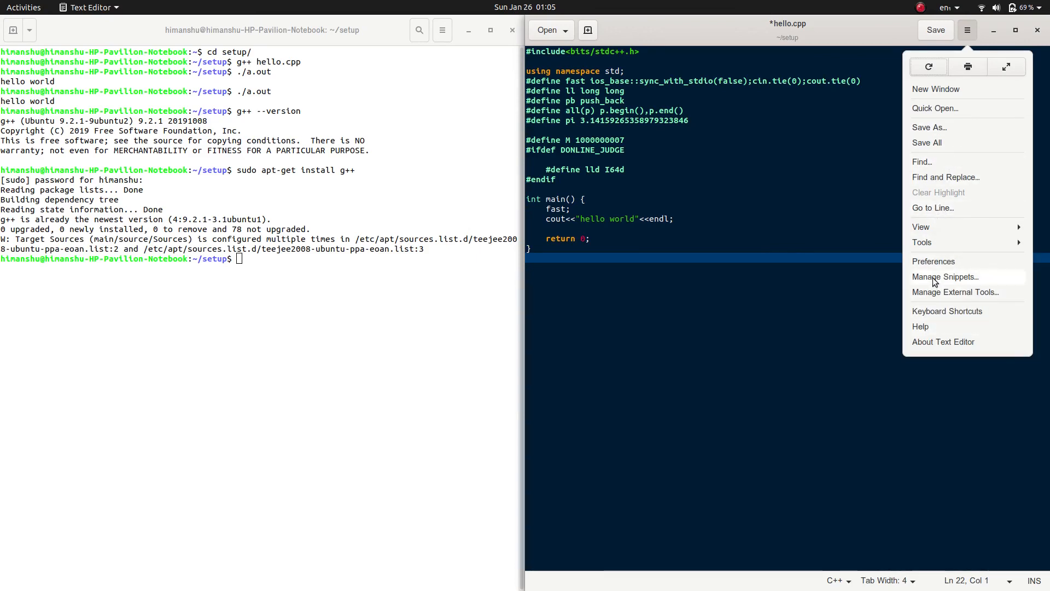
click(946, 277)
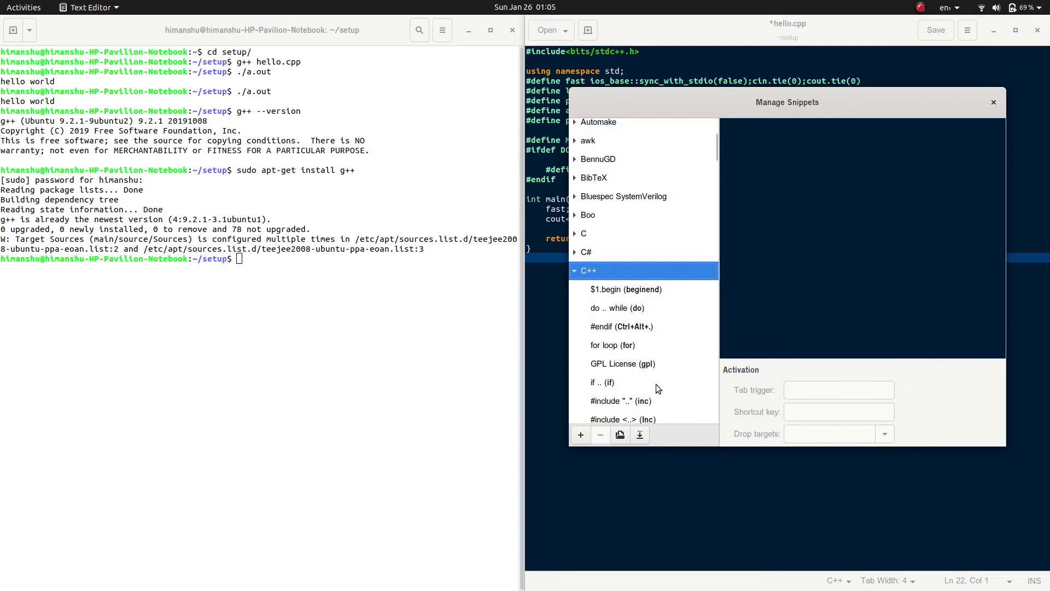
mouse_move(628, 298)
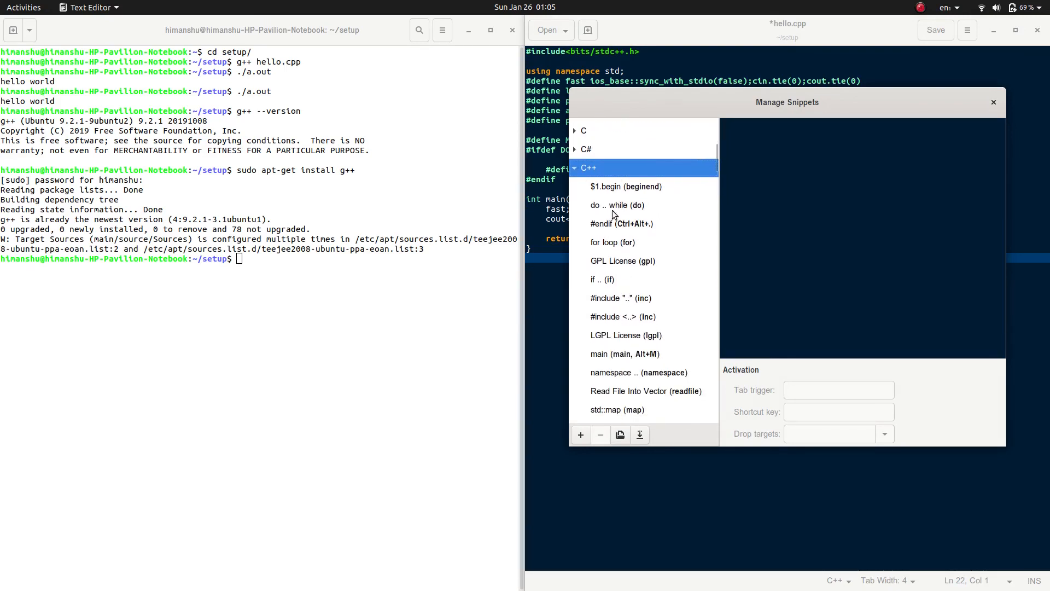
scroll(down, 3)
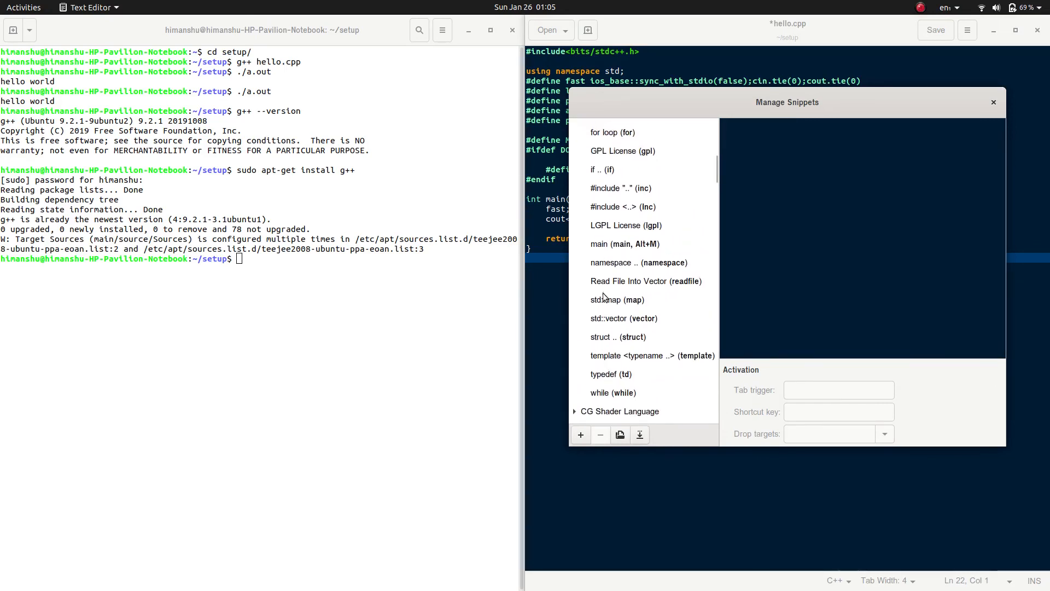
click(623, 243)
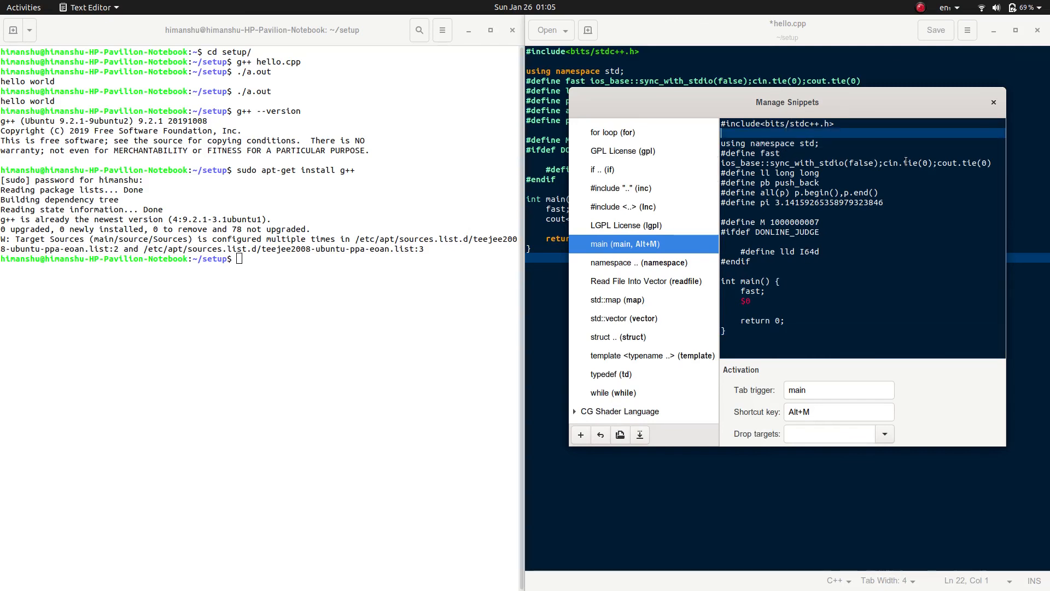
Add a '// my snippet' comment line to the main snippet and check its main tab trigger.
text(//)
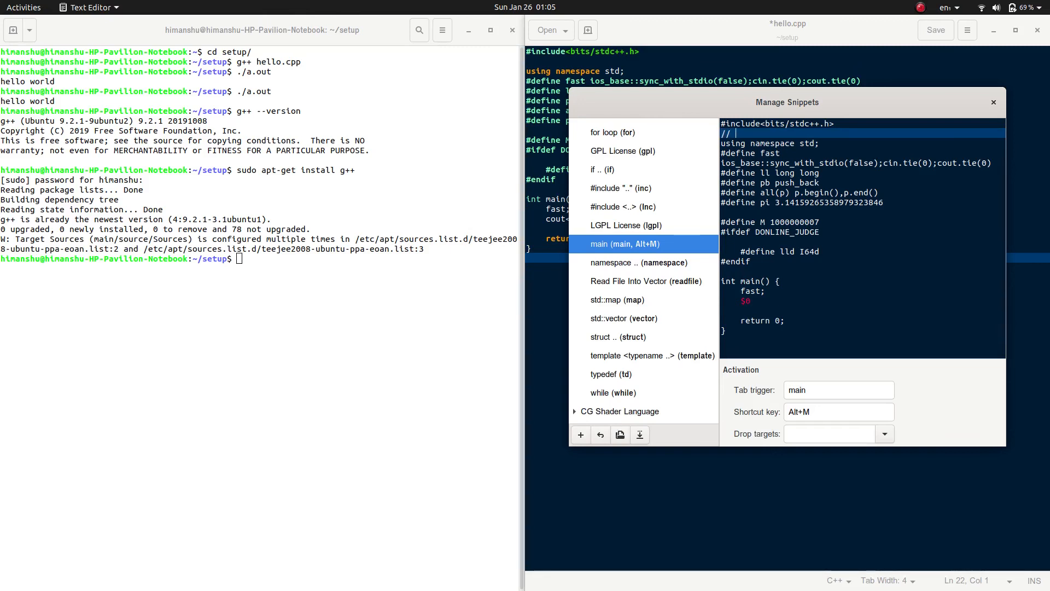
text(my snippet)
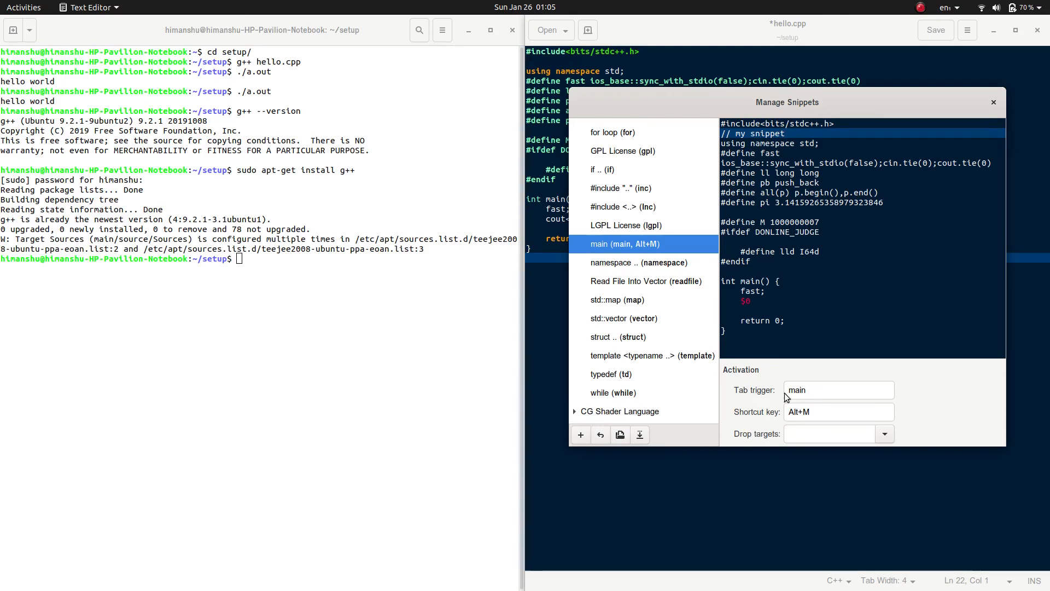
click(838, 390)
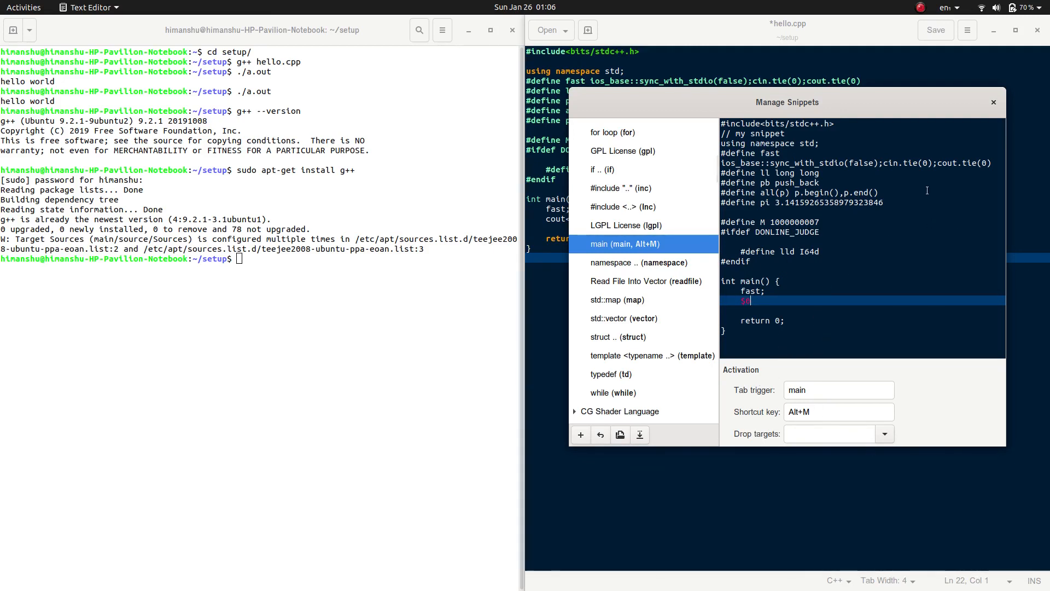
Insert the updated main snippet with its '// my snippet' comment below the original code in hello.cpp.
click(993, 102)
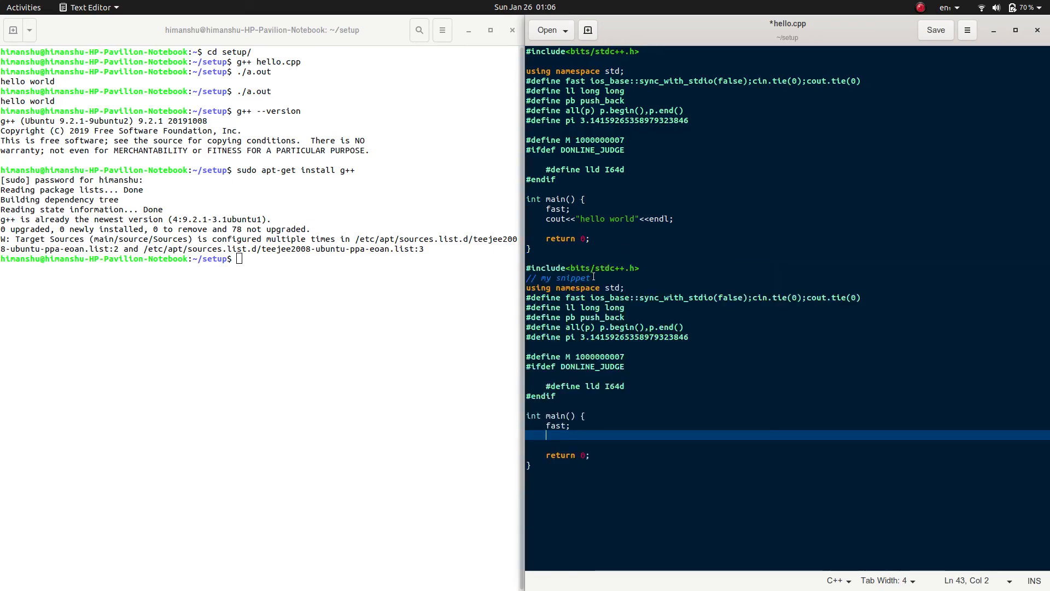
click(589, 277)
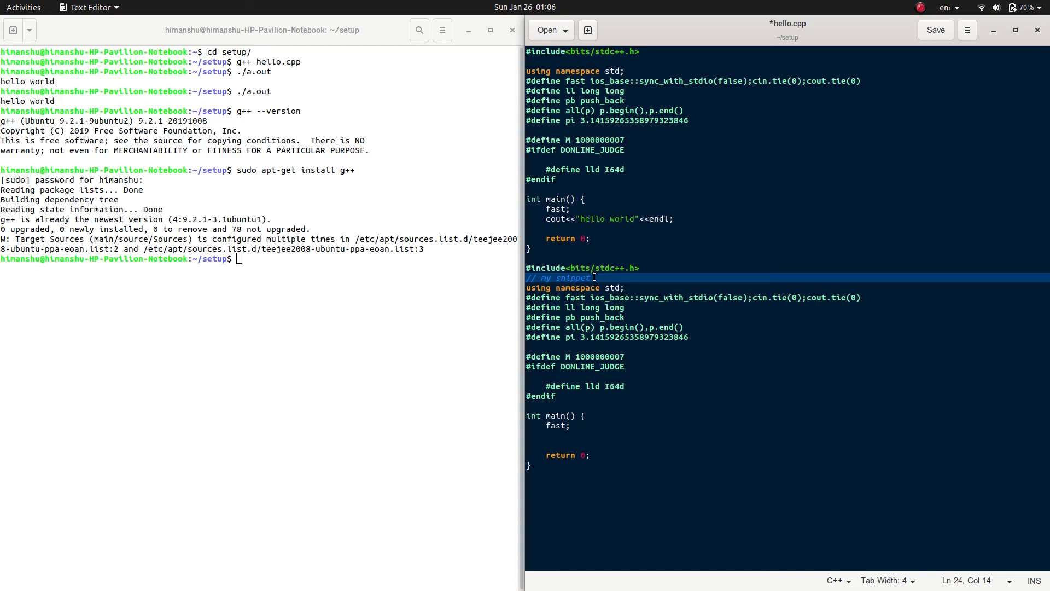
click(529, 465)
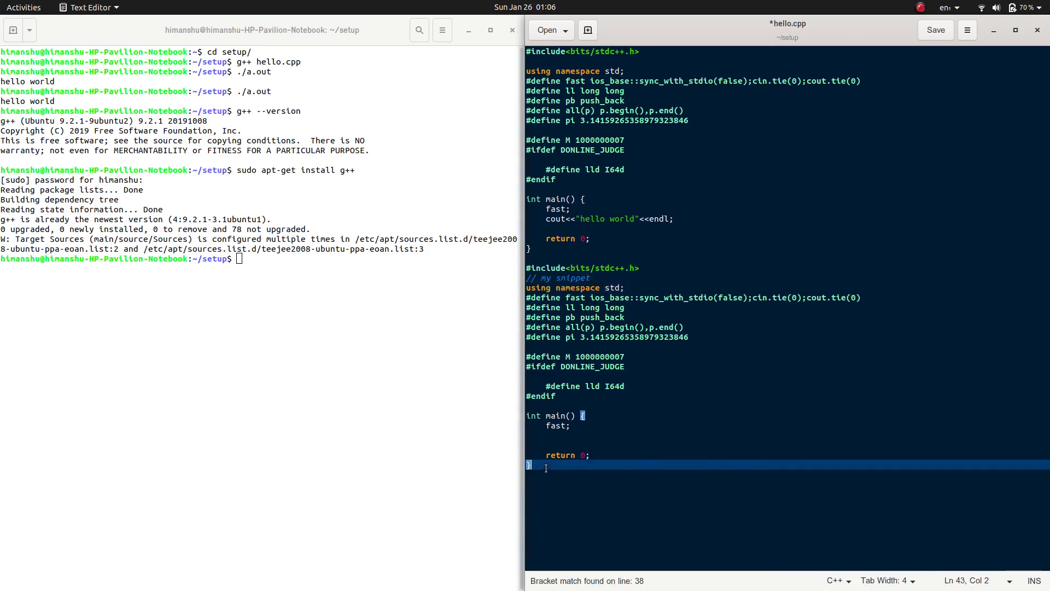